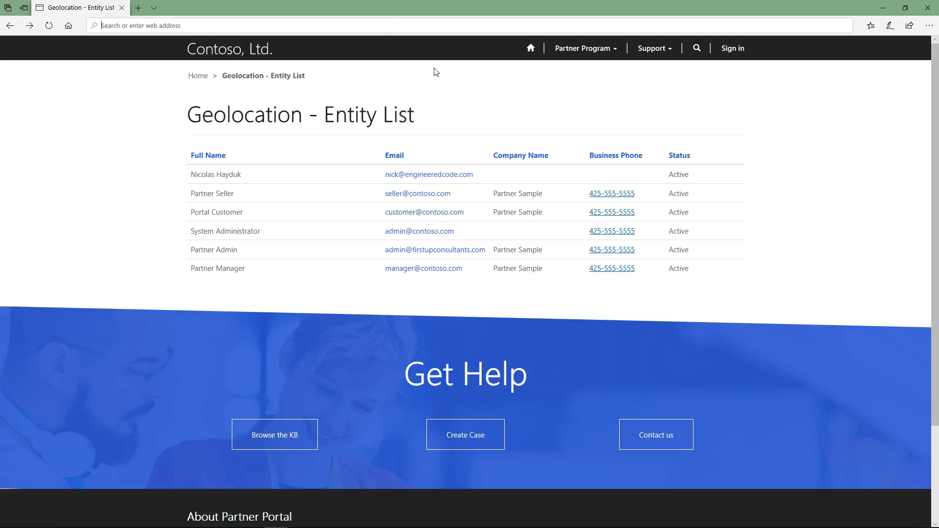
Run a proximity search for partners near Vancouver, surfacing Partner Manager at 750 Hornby St.
{"action": "type", "text": "www.bingmapsportal.com"}
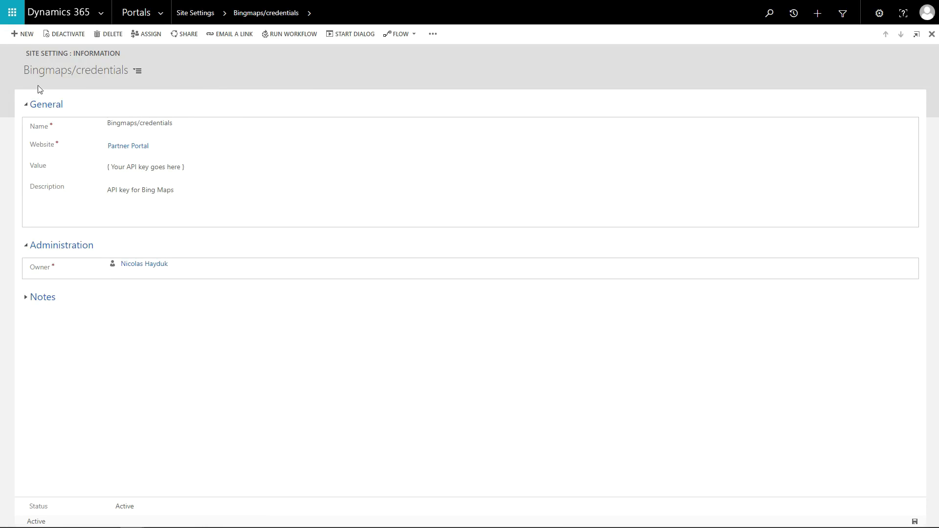
{"action": "mouse_move", "coordinate": [61, 90]}
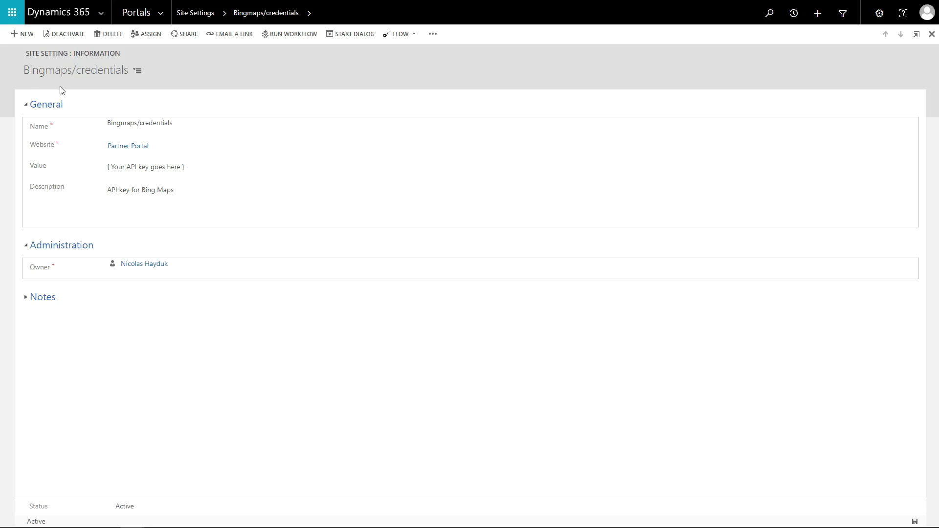
{"action": "mouse_move", "coordinate": [126, 90]}
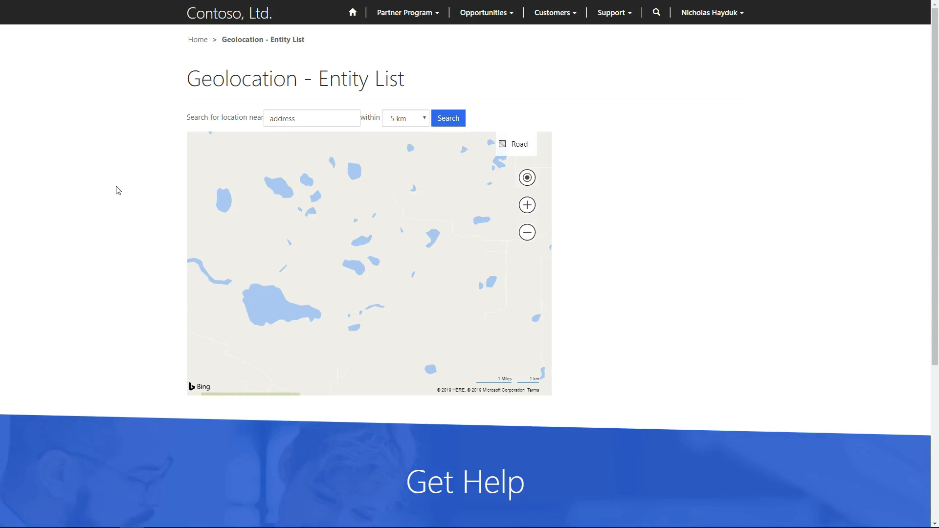
{"action": "mouse_move", "coordinate": [156, 107]}
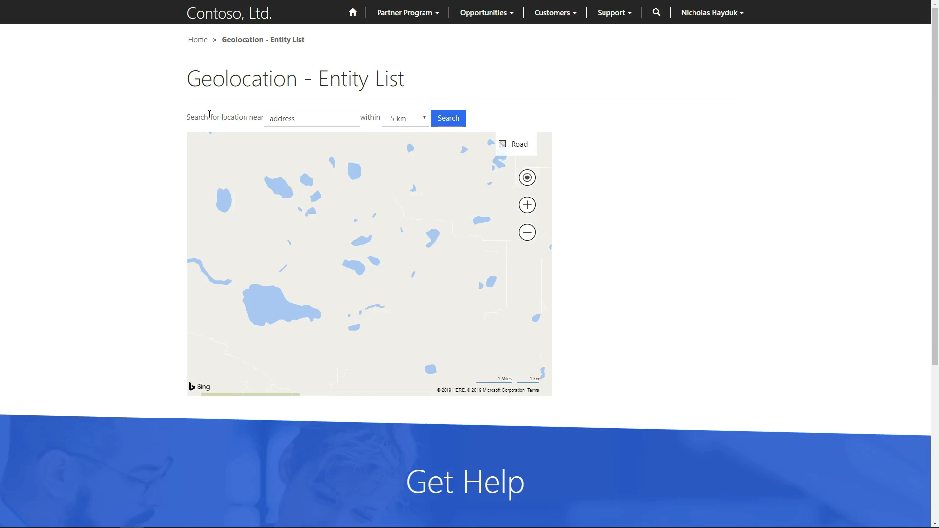
{"action": "type", "text": "Vancouver"}
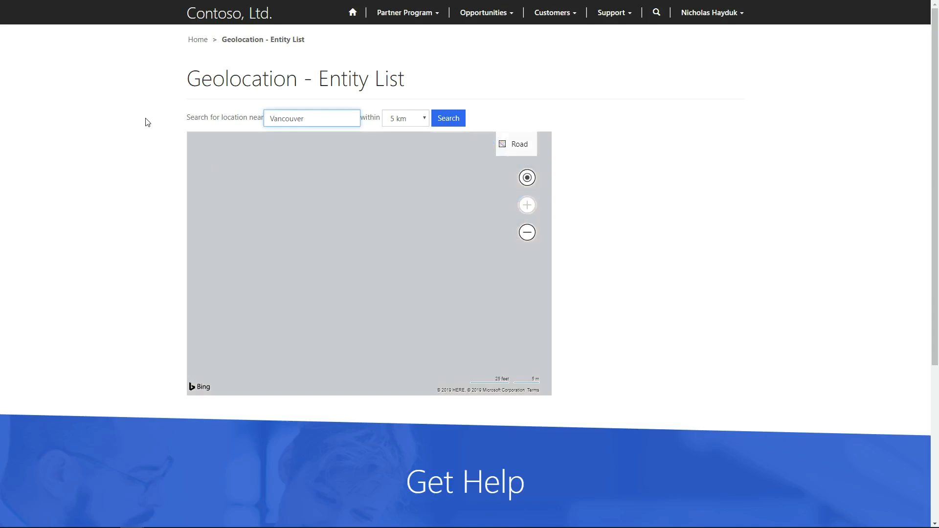
{"action": "left_click", "coordinate": [447, 118]}
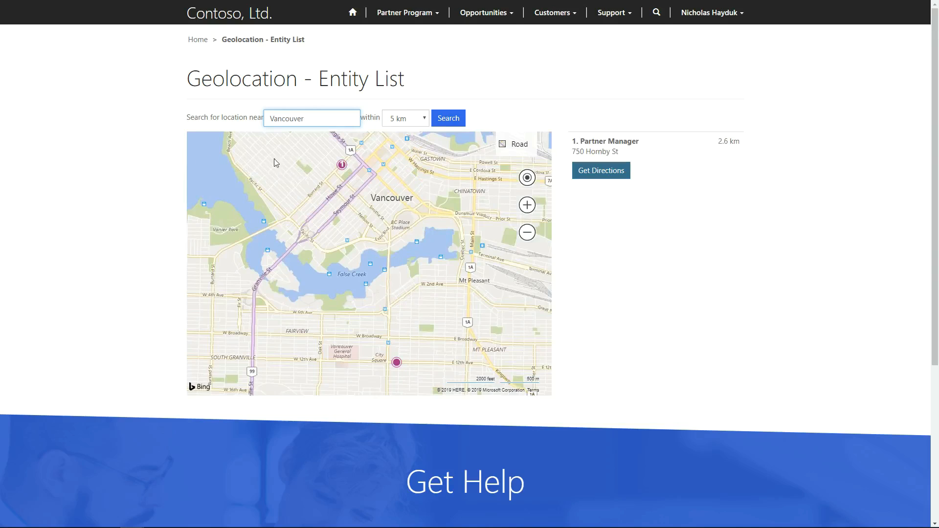
{"action": "mouse_move", "coordinate": [366, 157]}
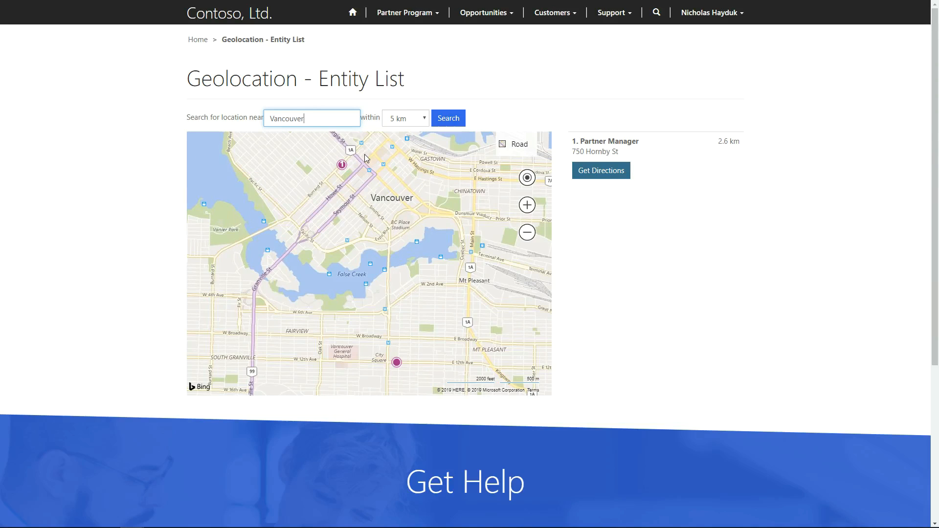
View Get Directions to the Partner Manager location, dismissing and reopening the directions dialog.
{"action": "left_click", "coordinate": [600, 170]}
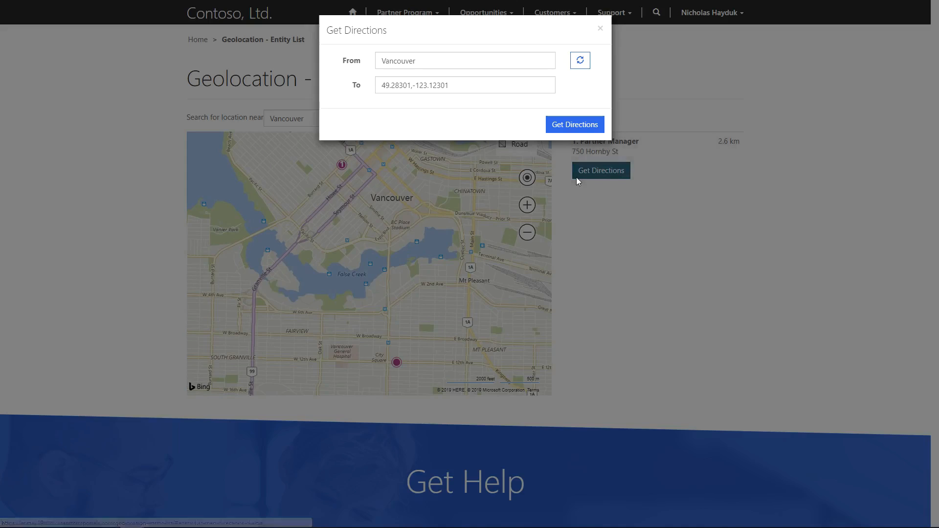
{"action": "left_click", "coordinate": [599, 28]}
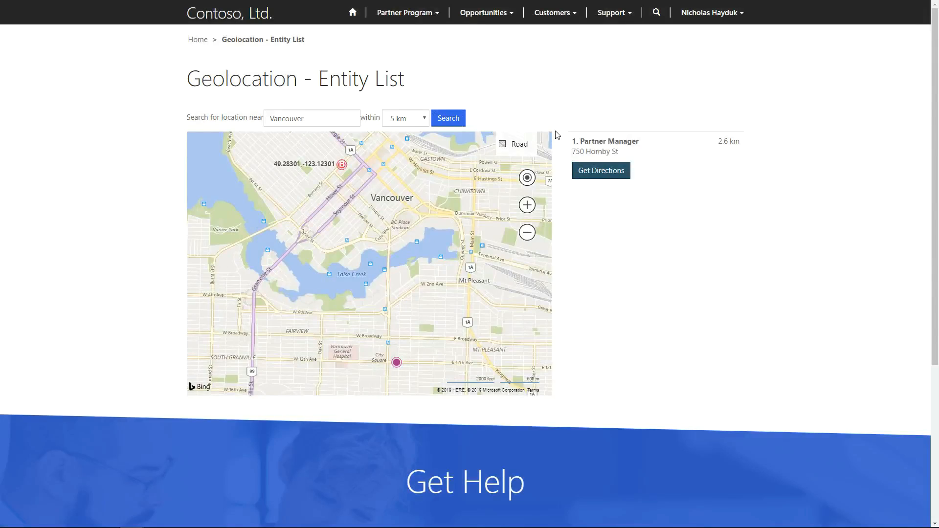
{"action": "left_click", "coordinate": [599, 170]}
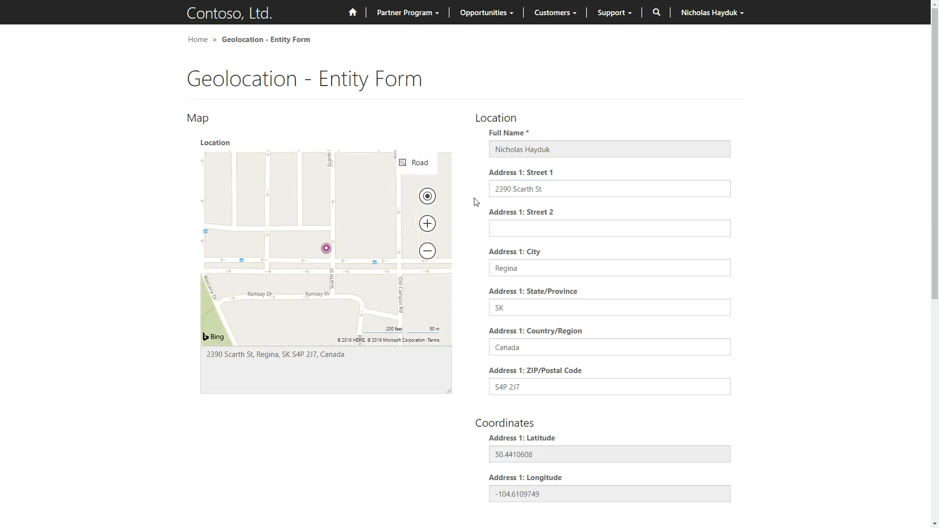
{"action": "mouse_move", "coordinate": [474, 211]}
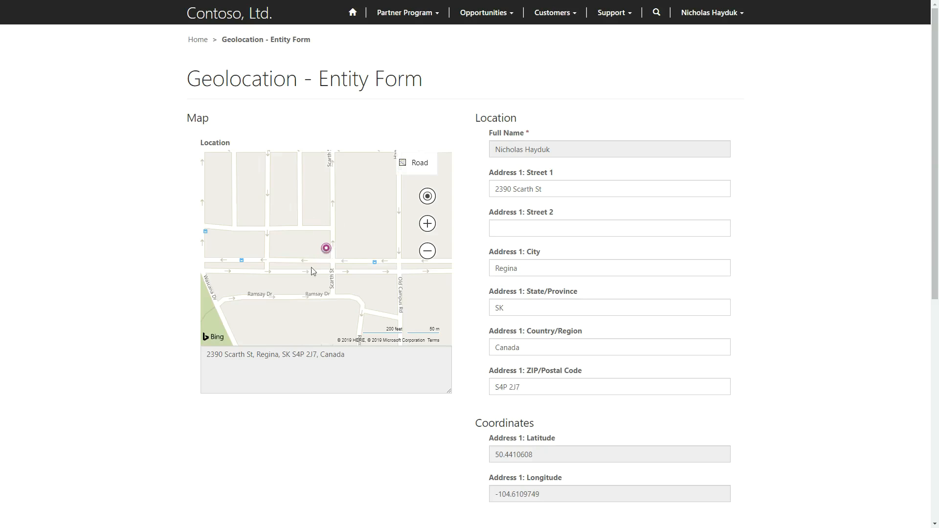
{"action": "left_click", "coordinate": [428, 250]}
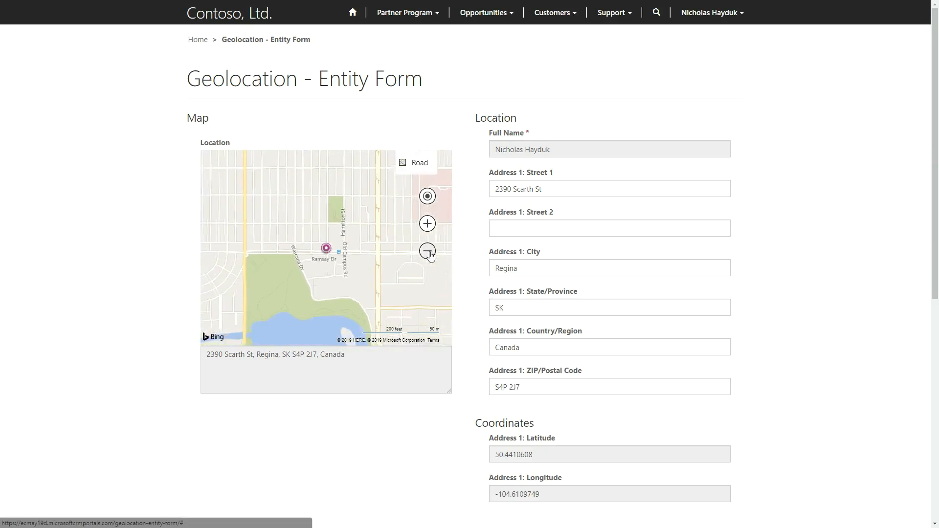
{"action": "left_click", "coordinate": [427, 251]}
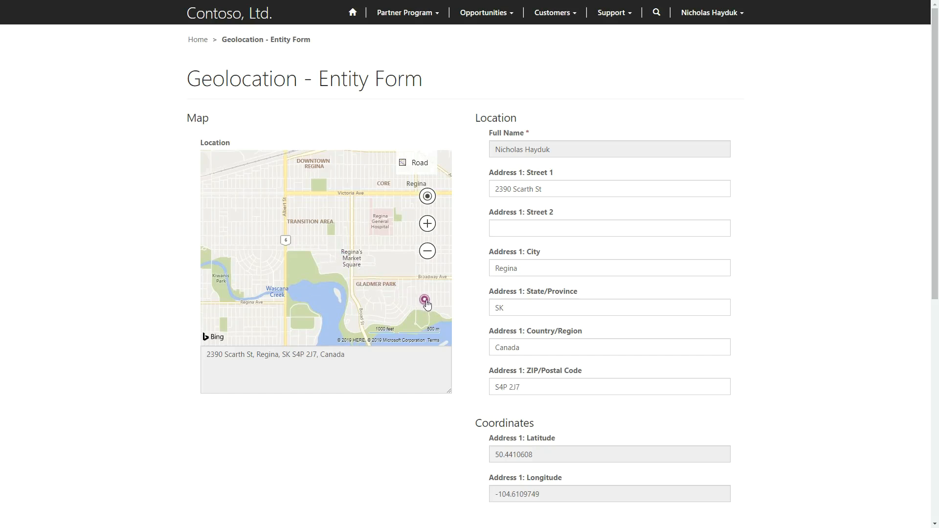